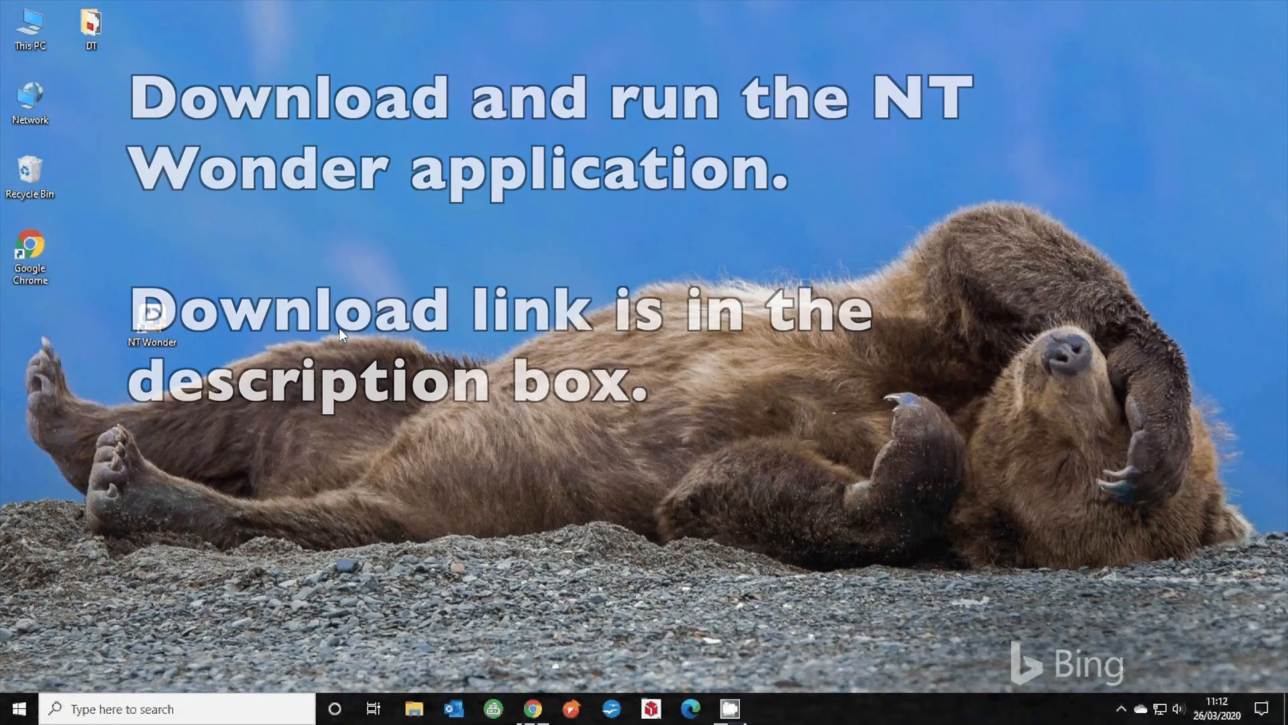
Launch NT Wonder from its desktop shortcut to show the connected NT301 device
{"action": "double_click", "coordinate": [151, 316]}
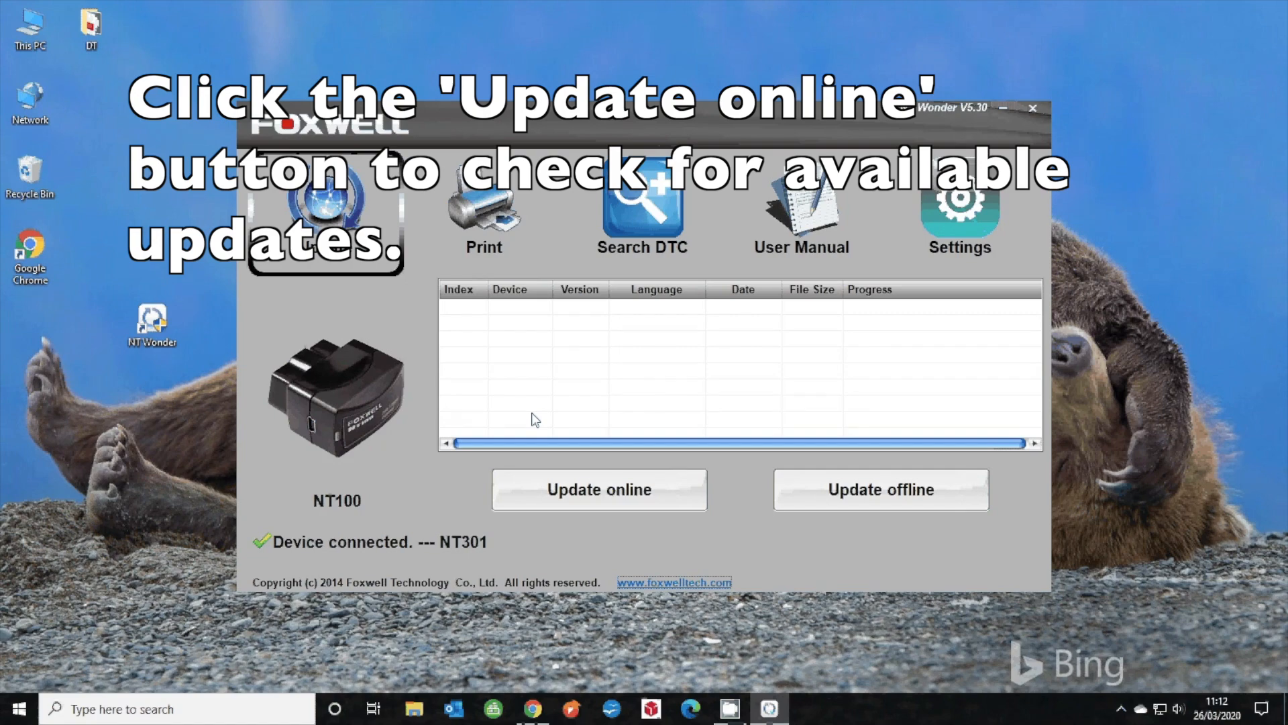
Run the online update check, listing three NT301 V2.35 firmware packages
{"action": "left_click", "coordinate": [599, 490]}
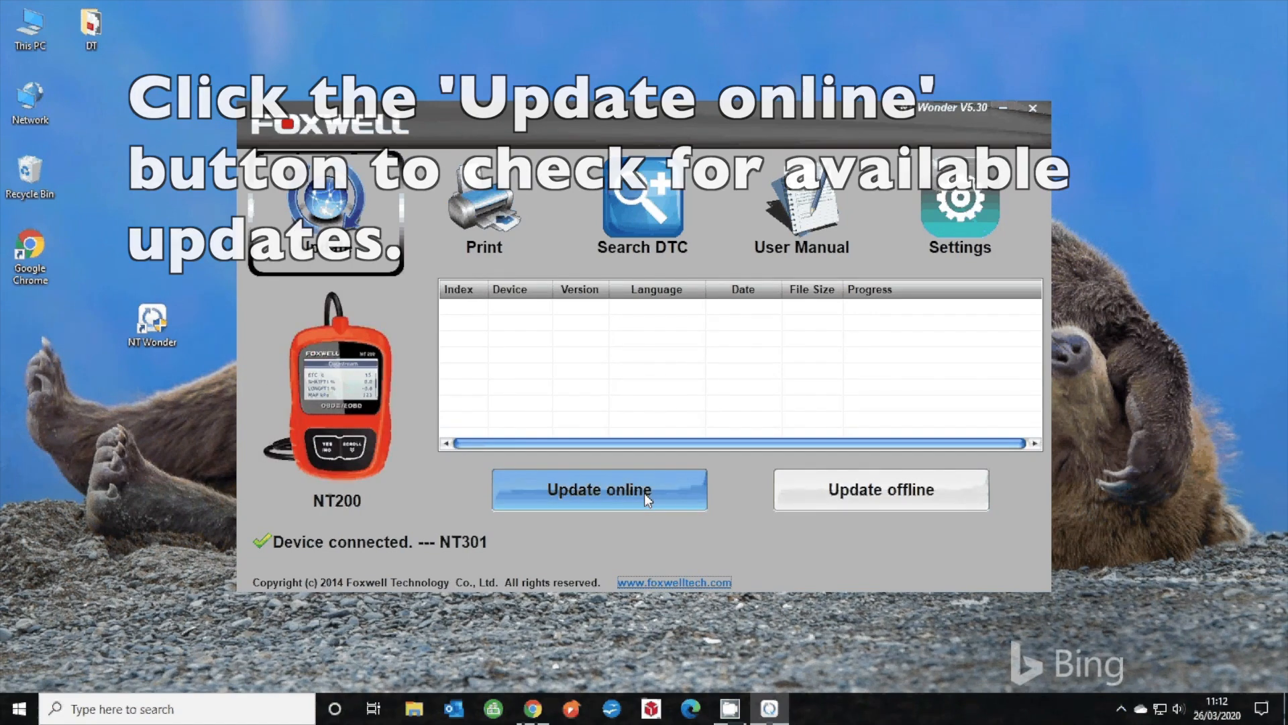
{"action": "left_click", "coordinate": [598, 490]}
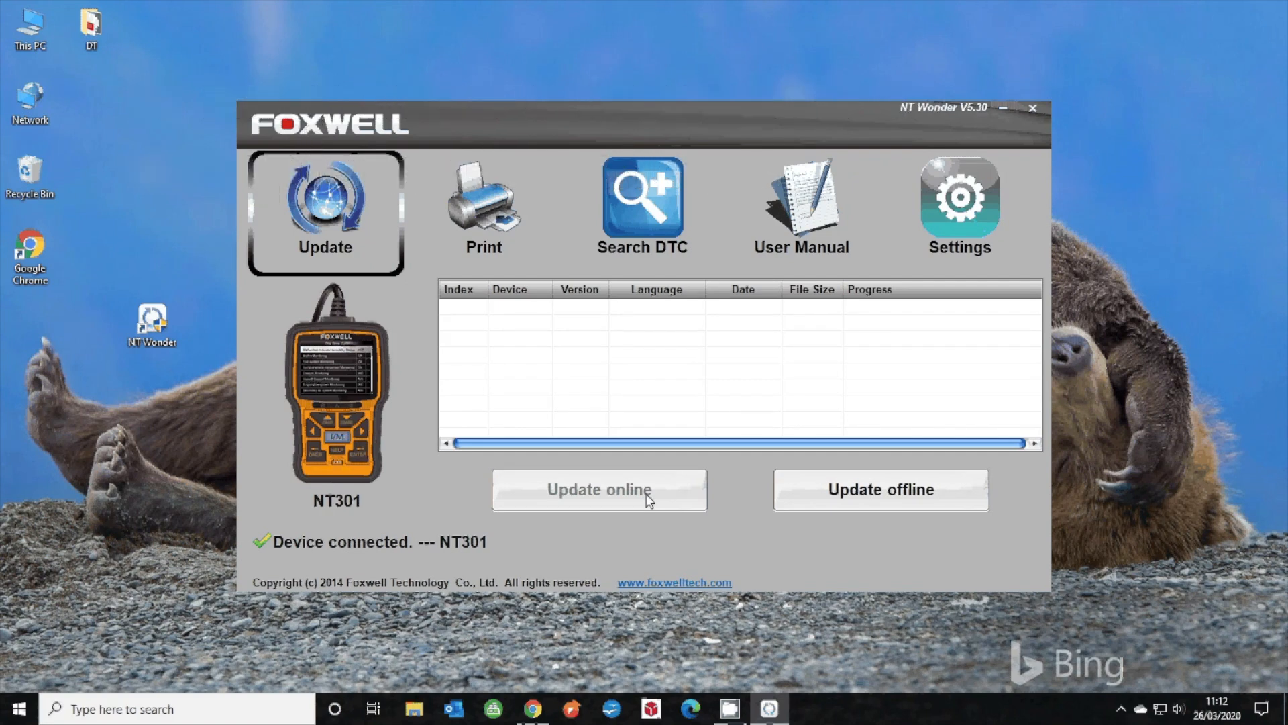
{"action": "left_click", "coordinate": [599, 489]}
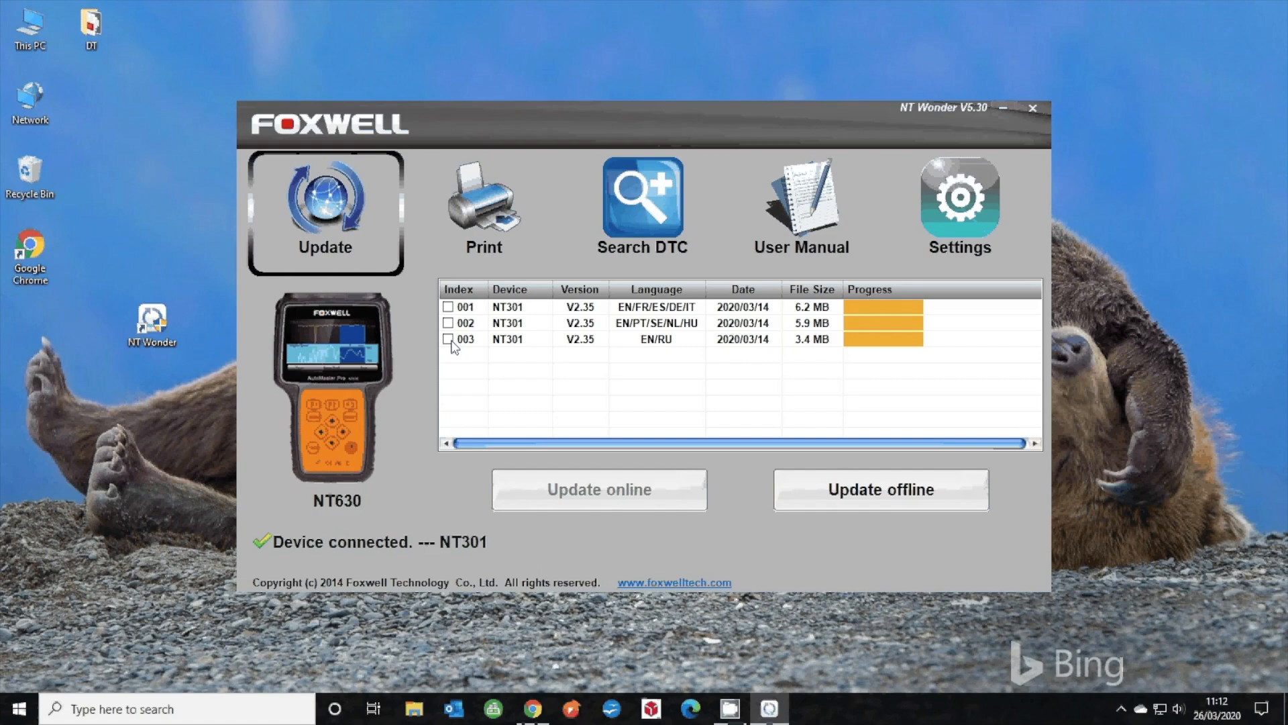
Select package 001 (English/French/Spanish/German/Italian) and confirm to start downloading it
{"action": "left_click", "coordinate": [450, 306]}
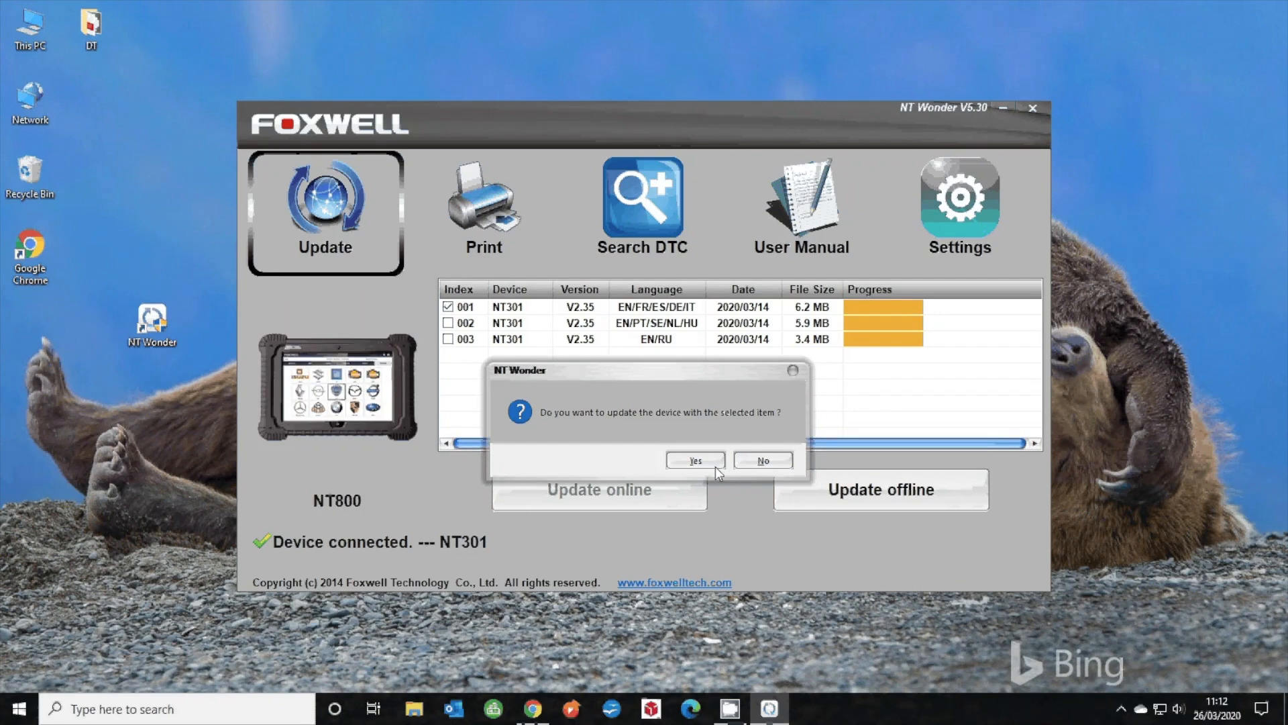
{"action": "left_click", "coordinate": [694, 459]}
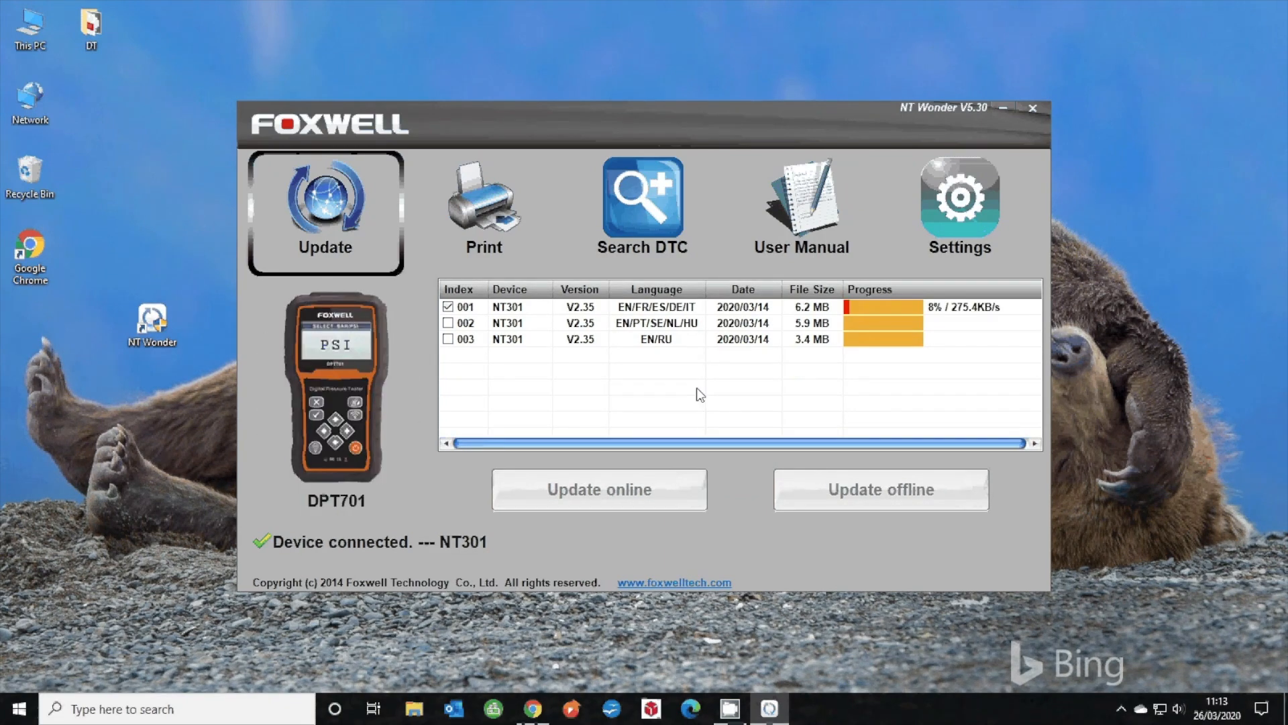